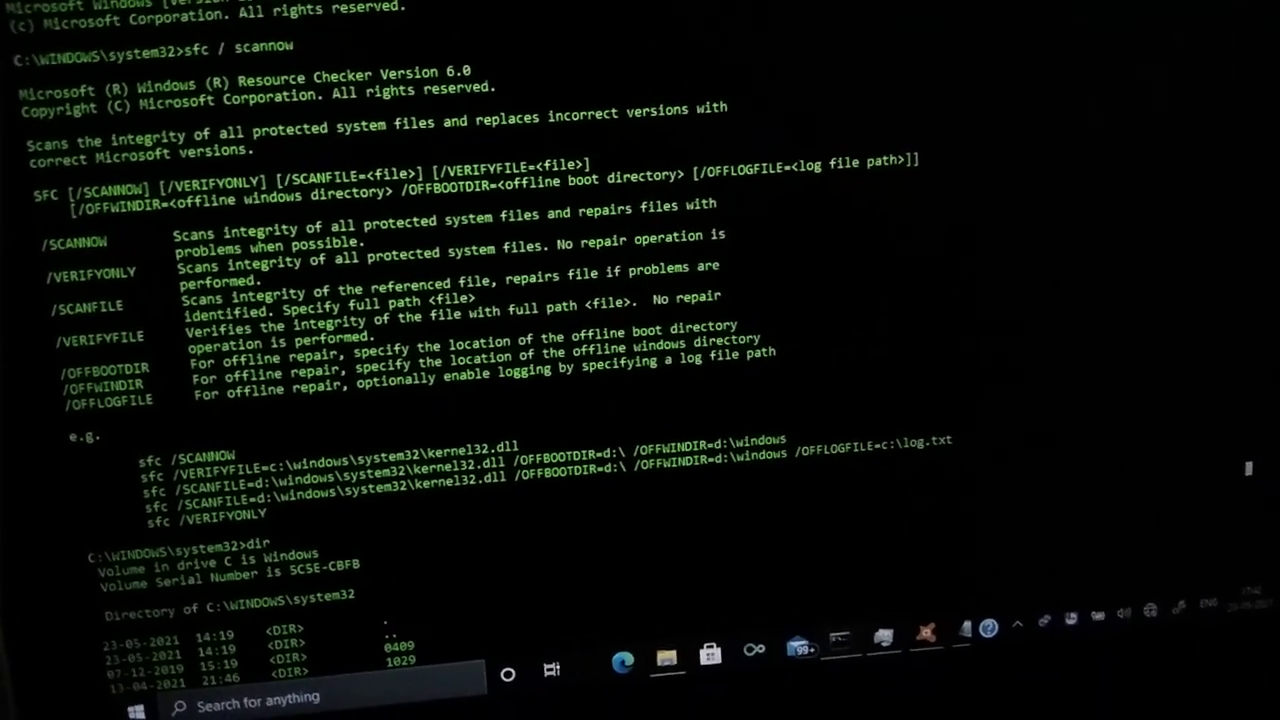
- Scroll through the console output and run the systeminfo command
scroll(down, 3)
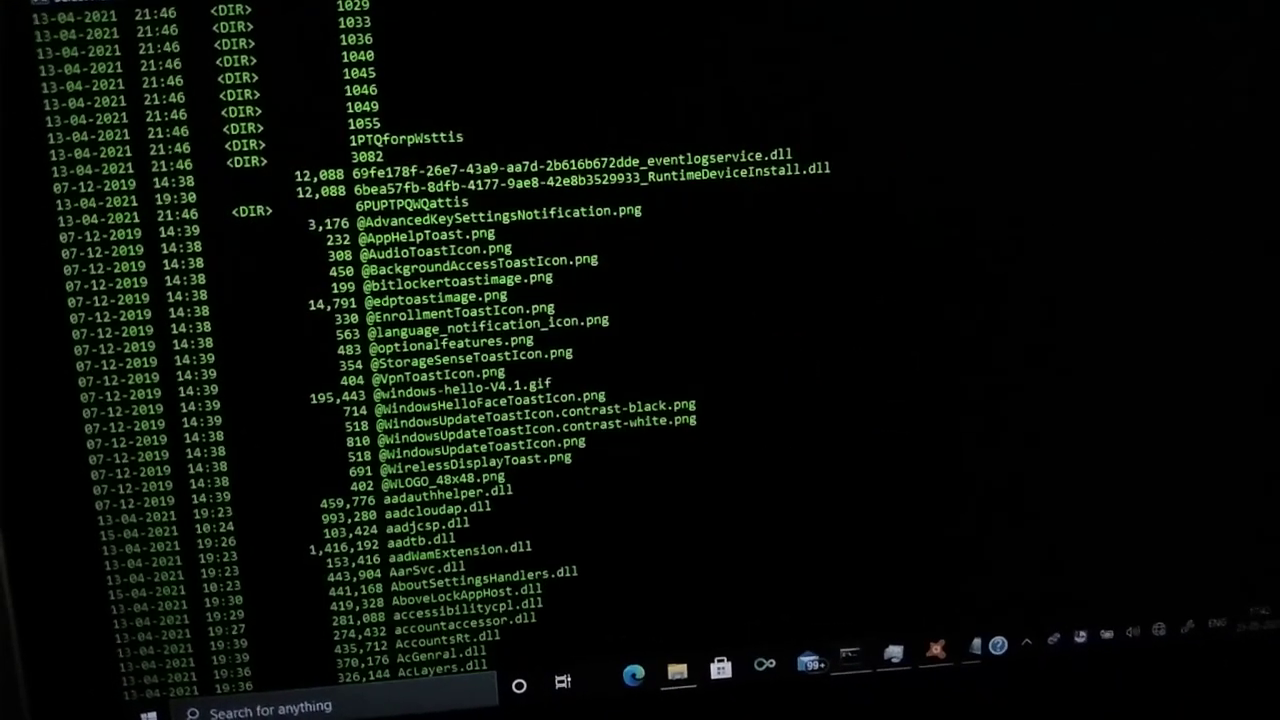
scroll(down, 3)
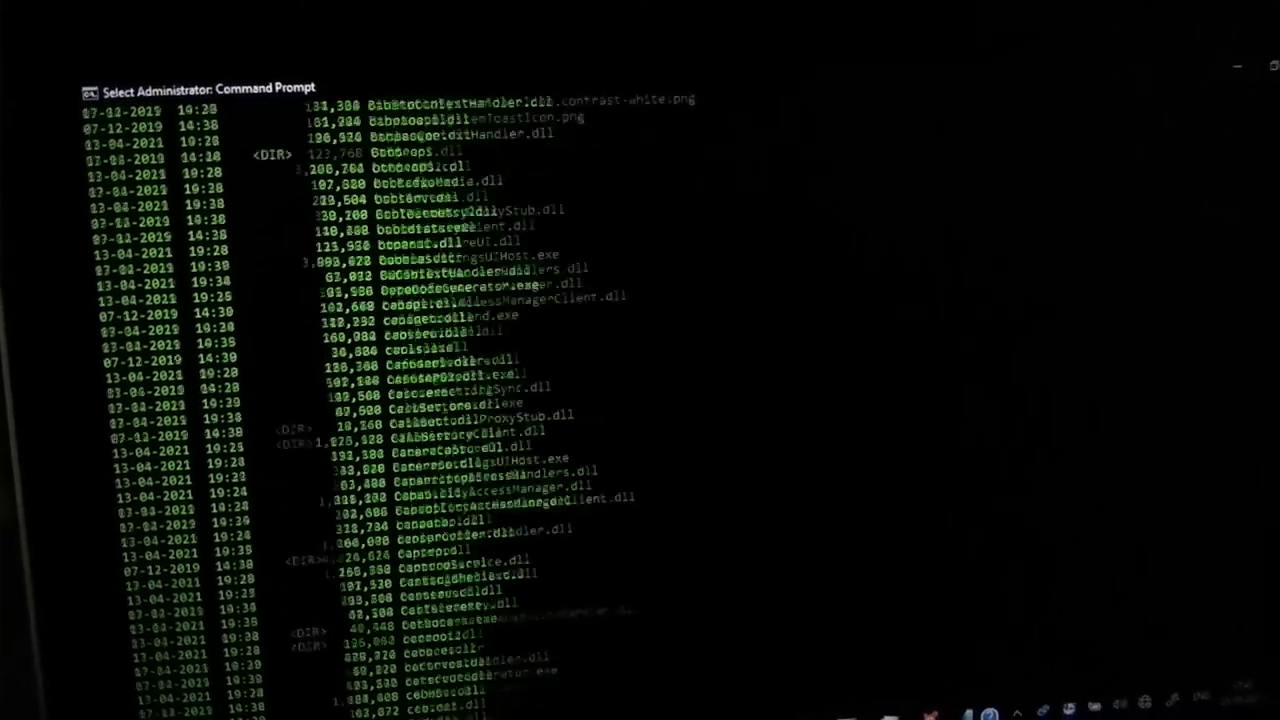
scroll(down, 3)
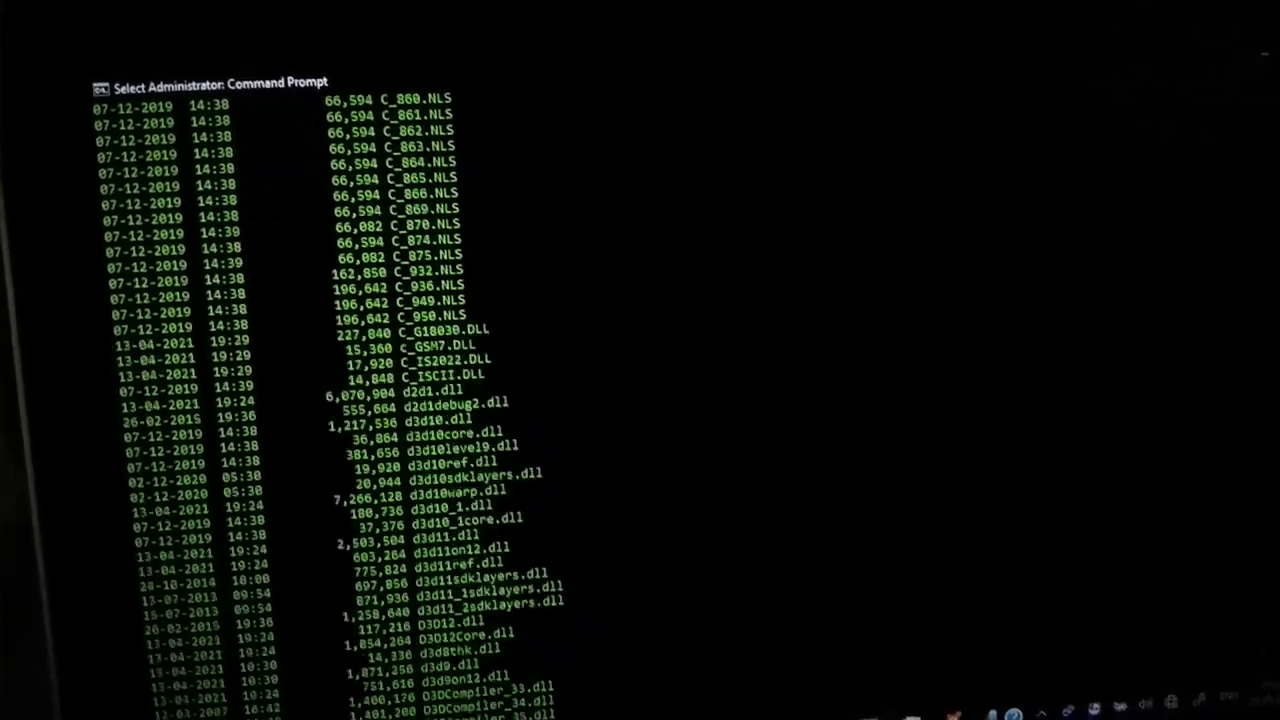
scroll(down, 3)
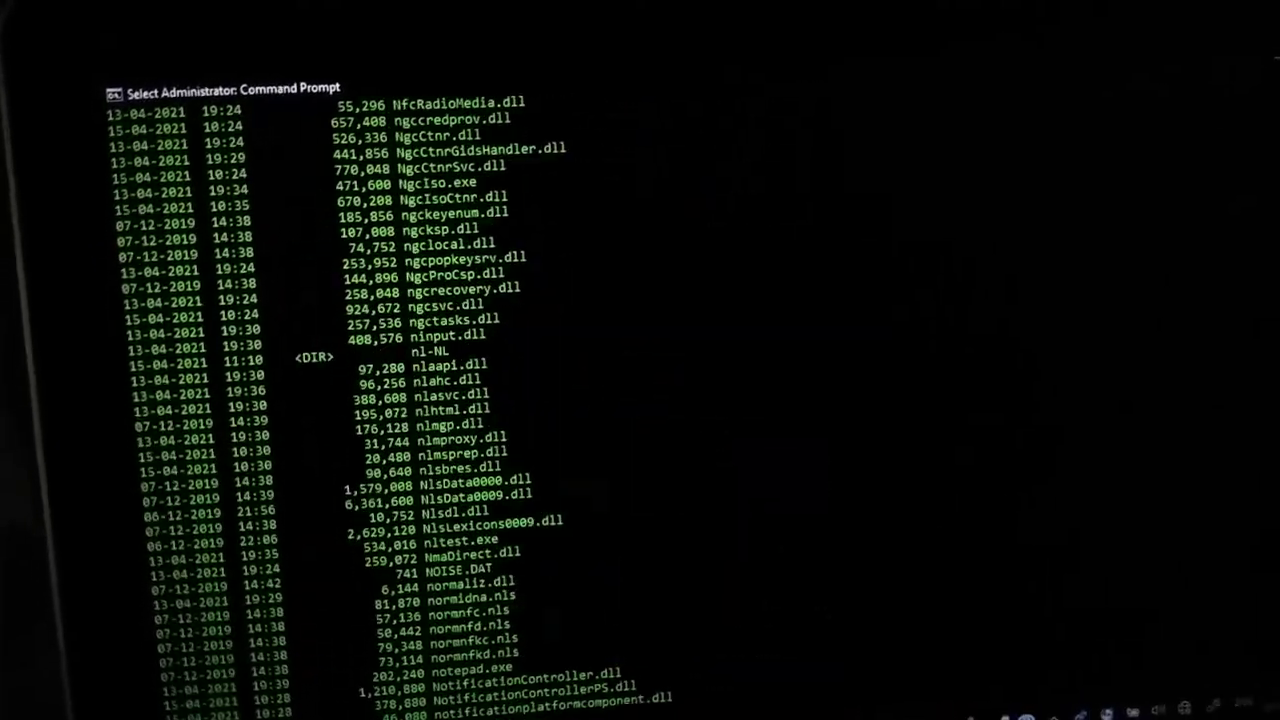
scroll(down, 3)
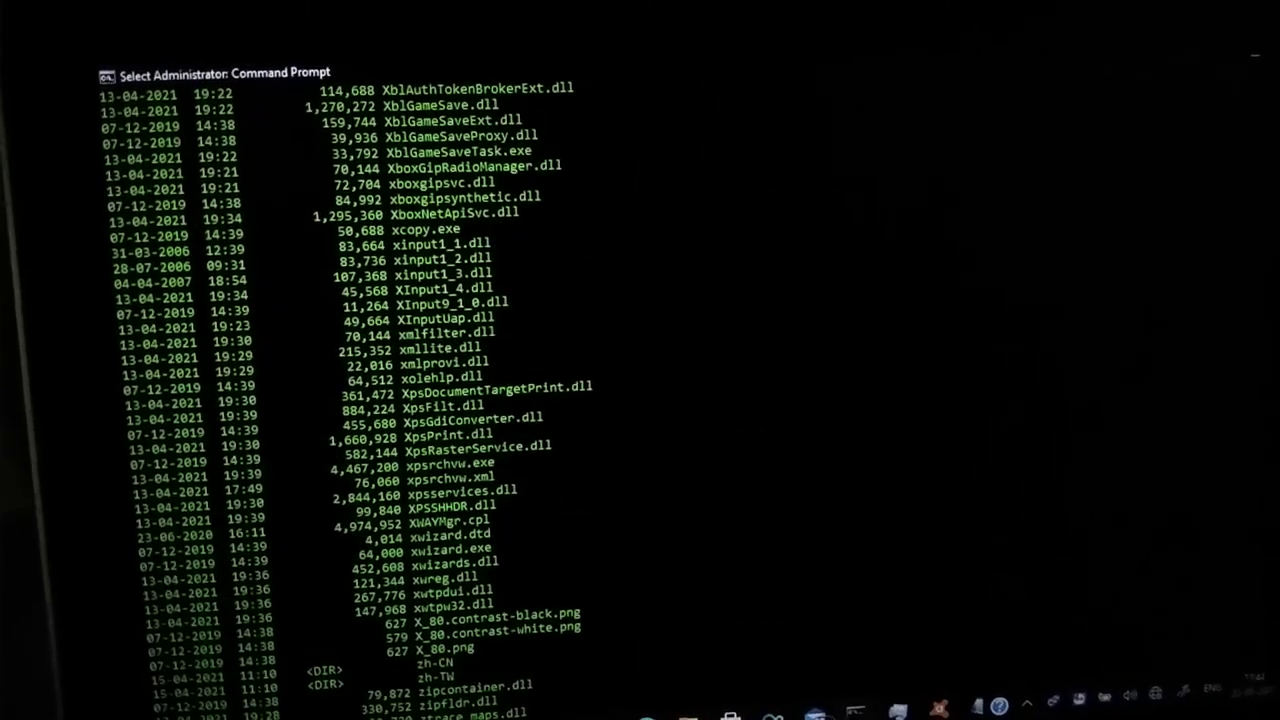
text(systeminfo)
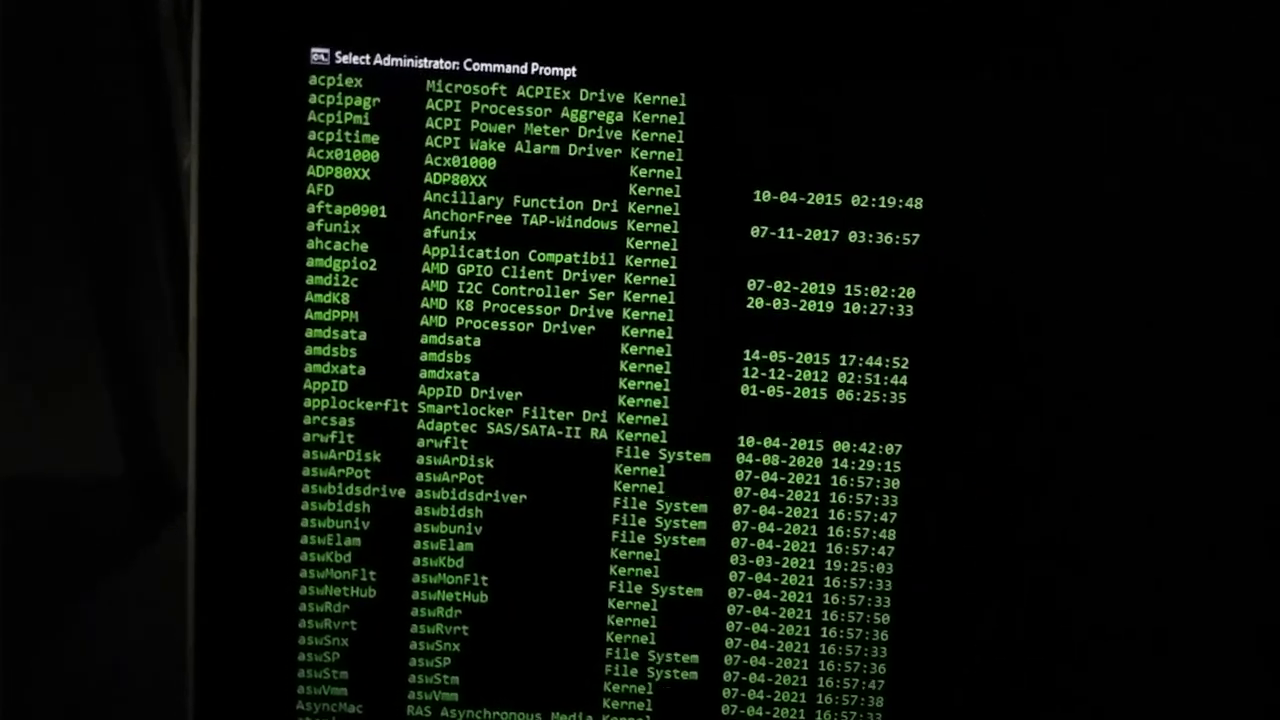
- Scroll the systeminfo results, then switch Avast to its Performance tools section
scroll(down, 3)
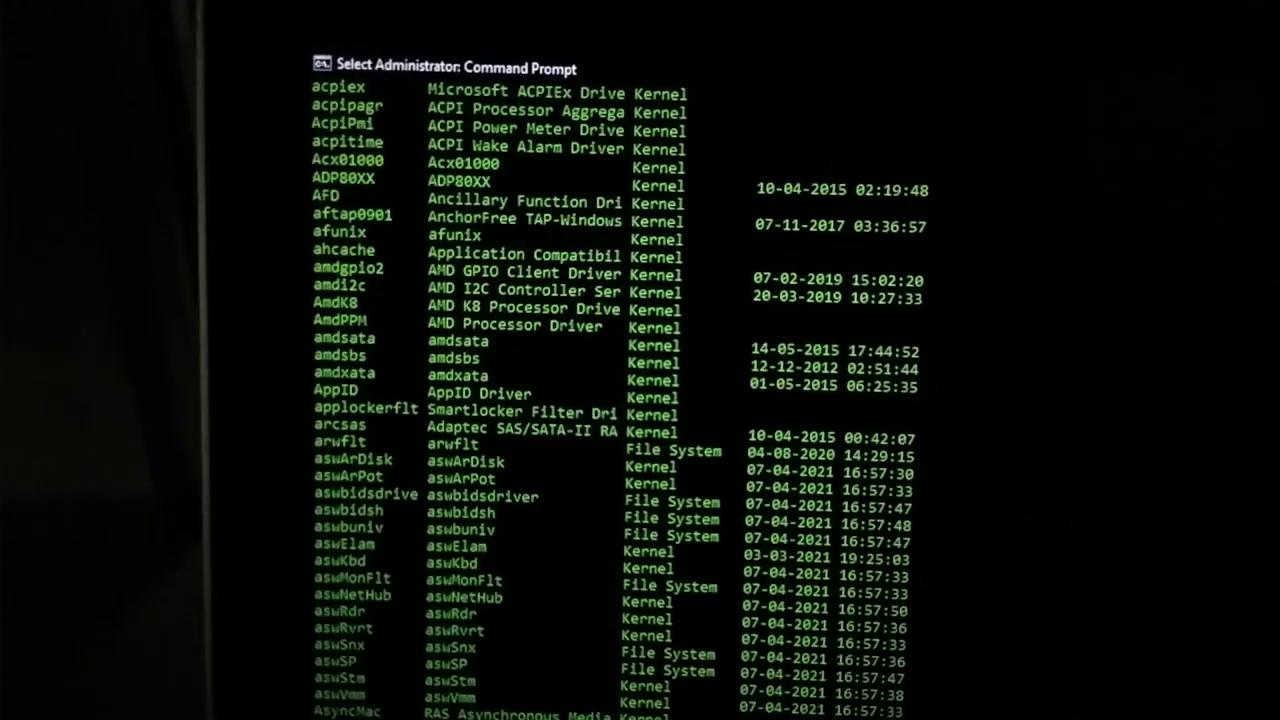
scroll(down, 3)
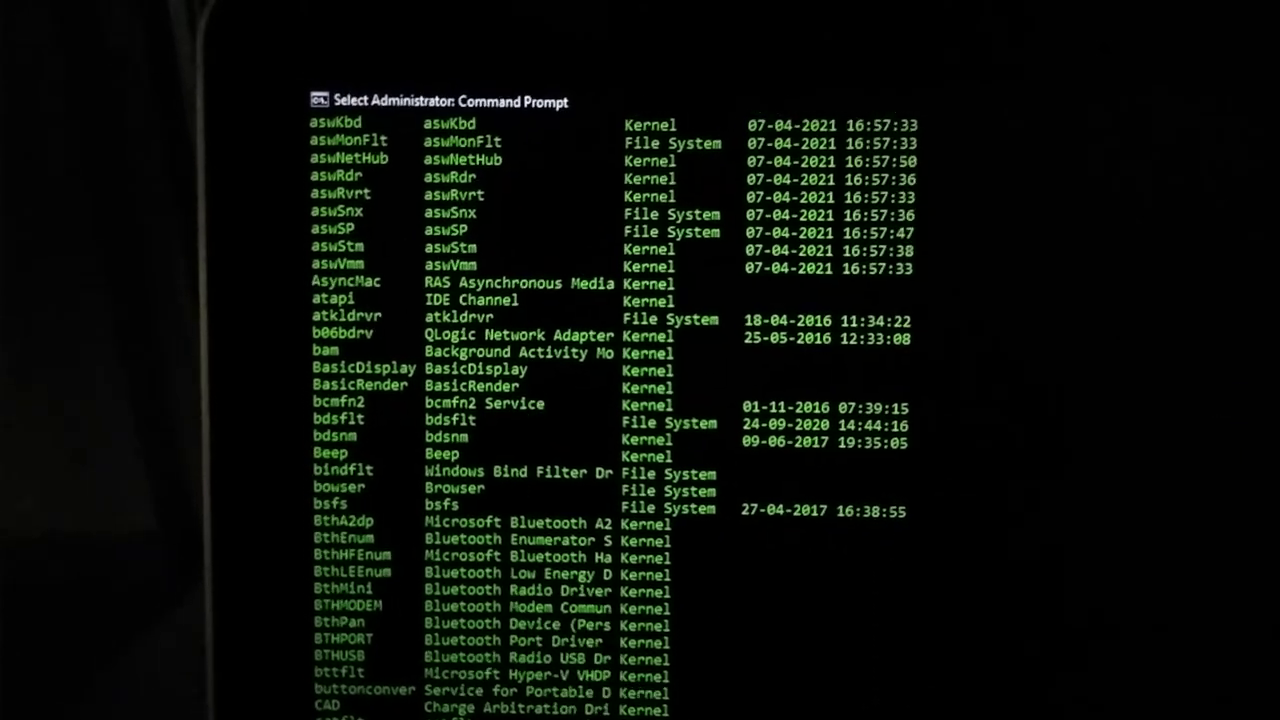
scroll(down, 3)
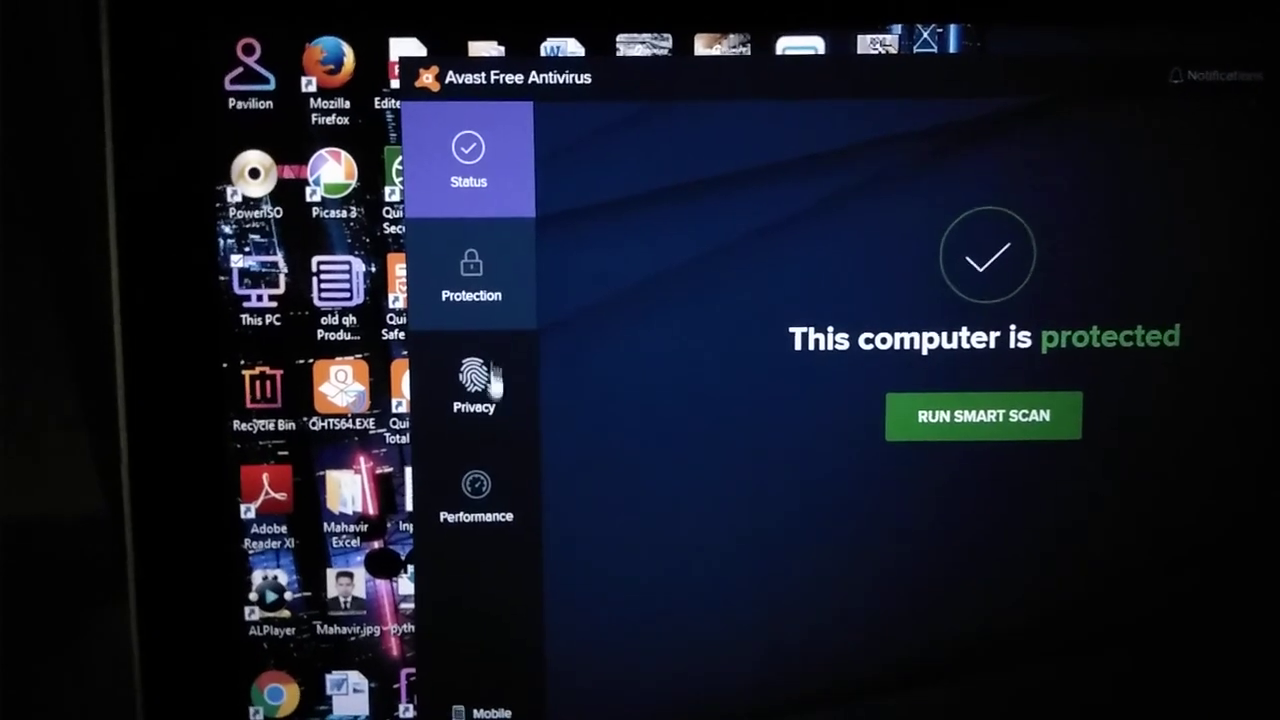
click(470, 280)
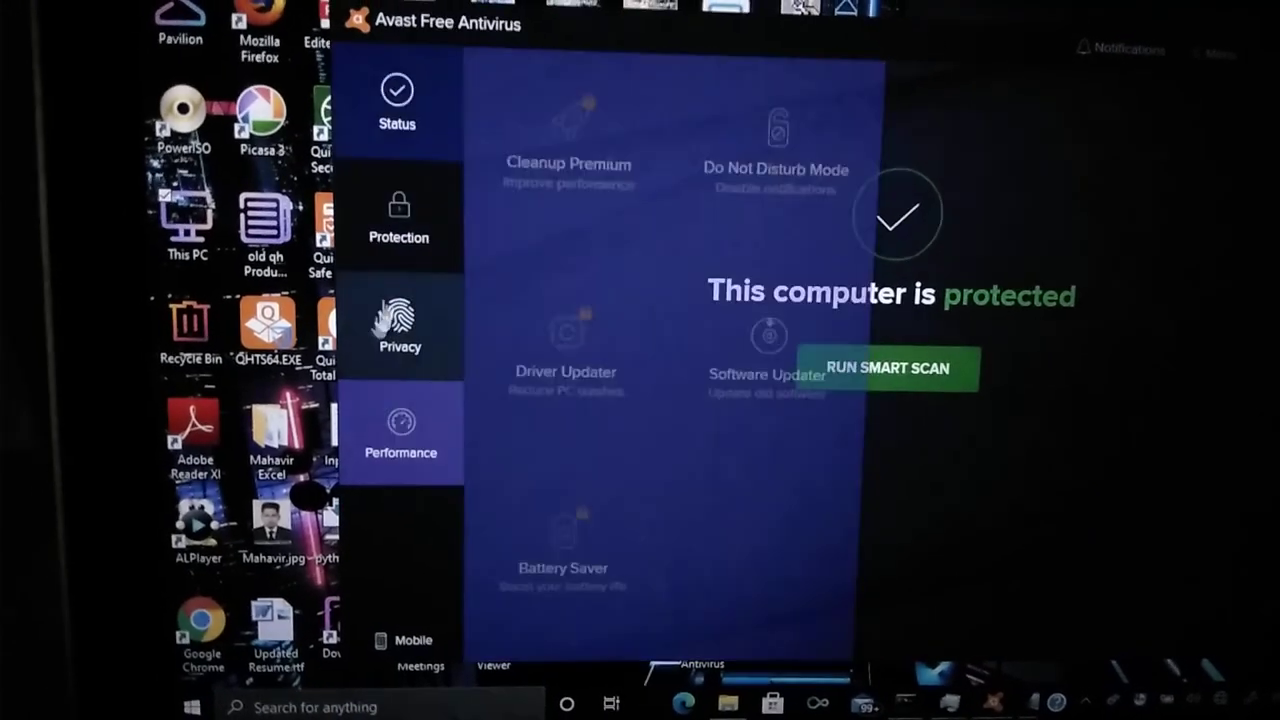
click(396, 330)
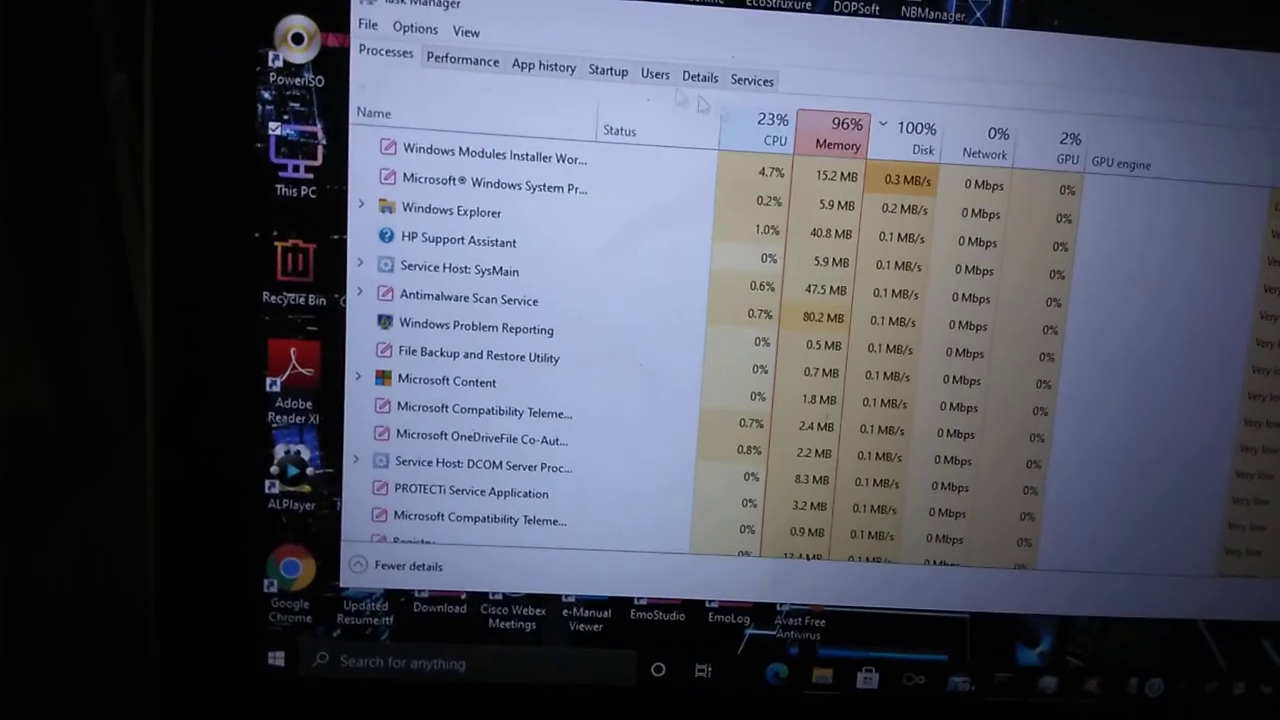
- After reviewing process CPU, memory and disk usage, switch Task Manager to the Startup tab
click(460, 62)
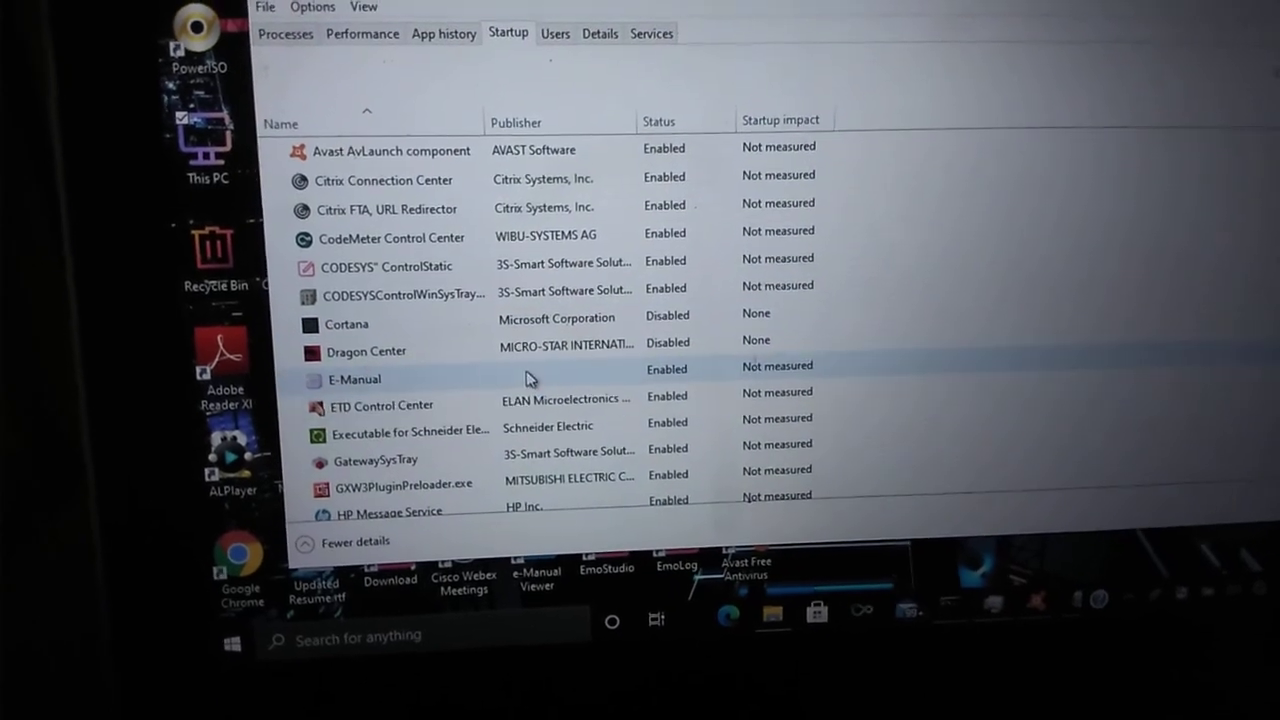
- Scroll the startup apps list, then view the Details and Services tabs
scroll(down, 3)
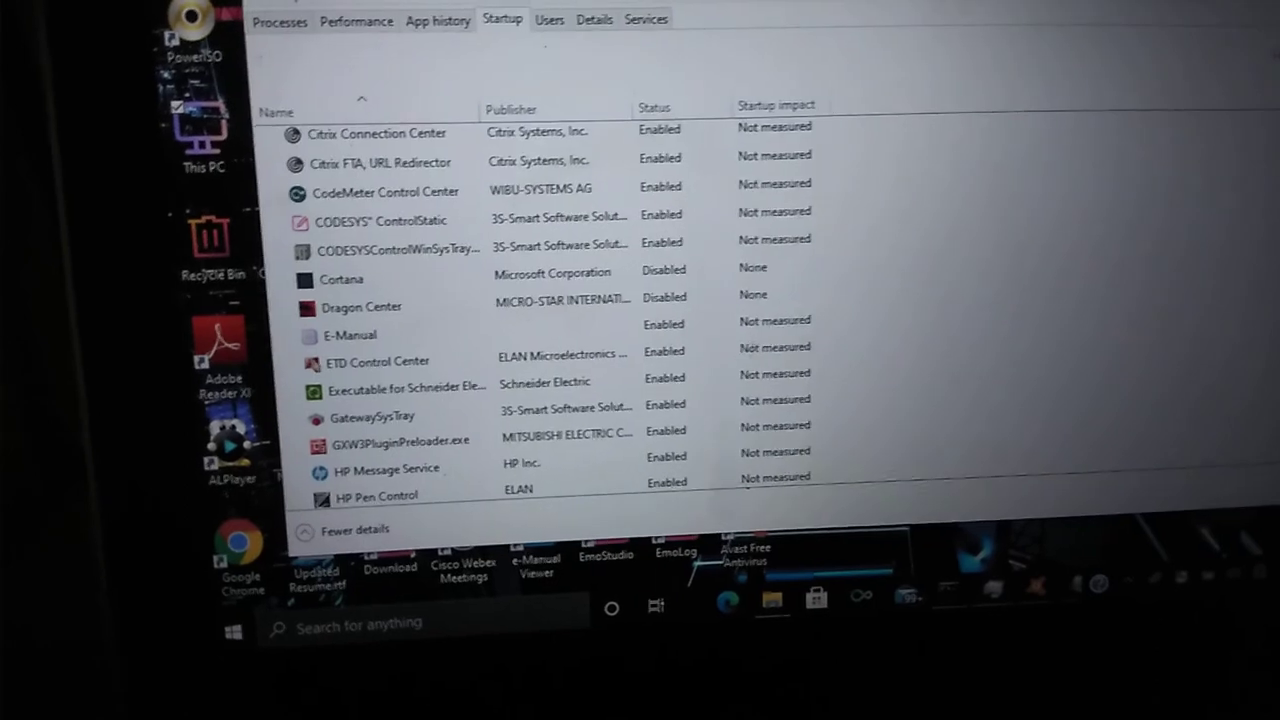
click(592, 18)
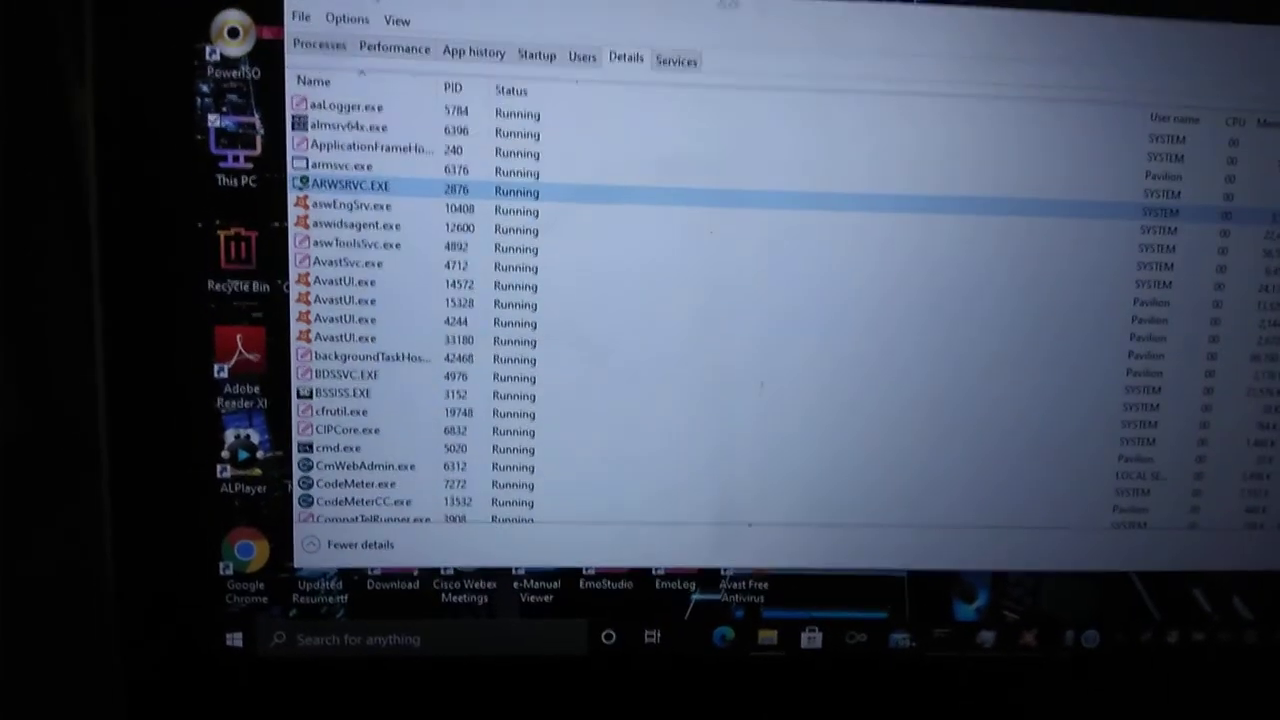
click(674, 58)
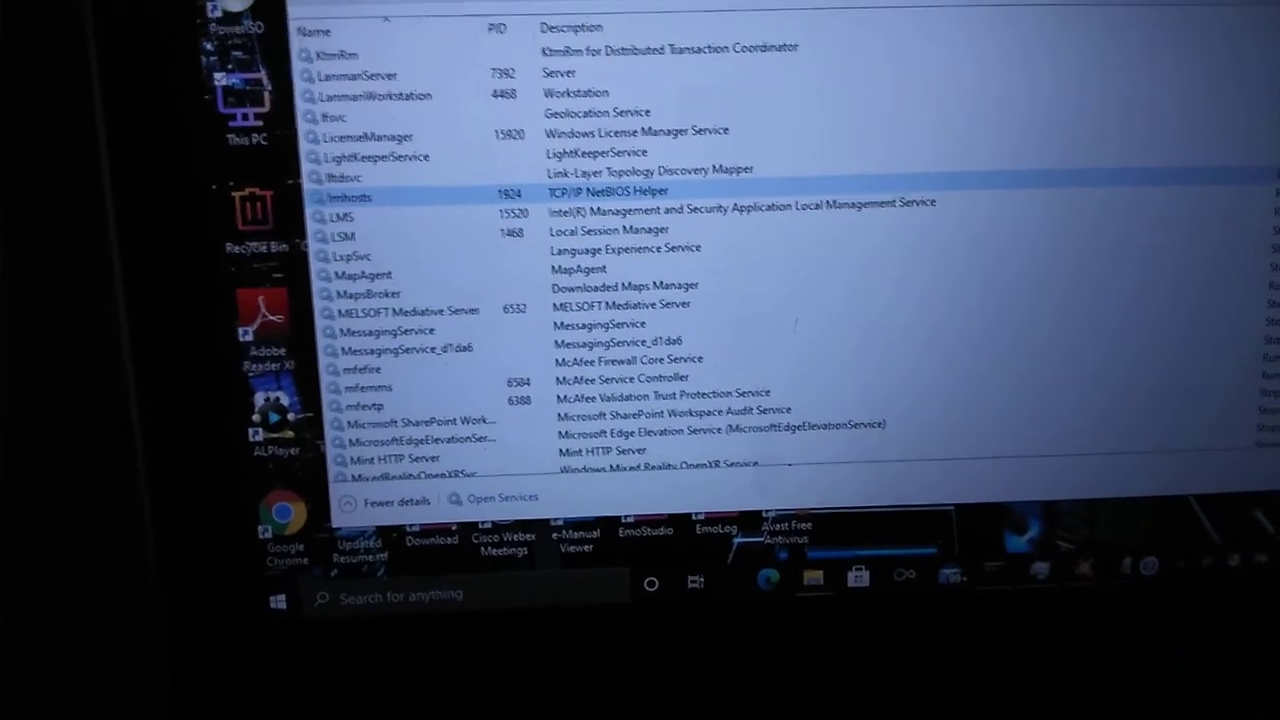
scroll(down, 3)
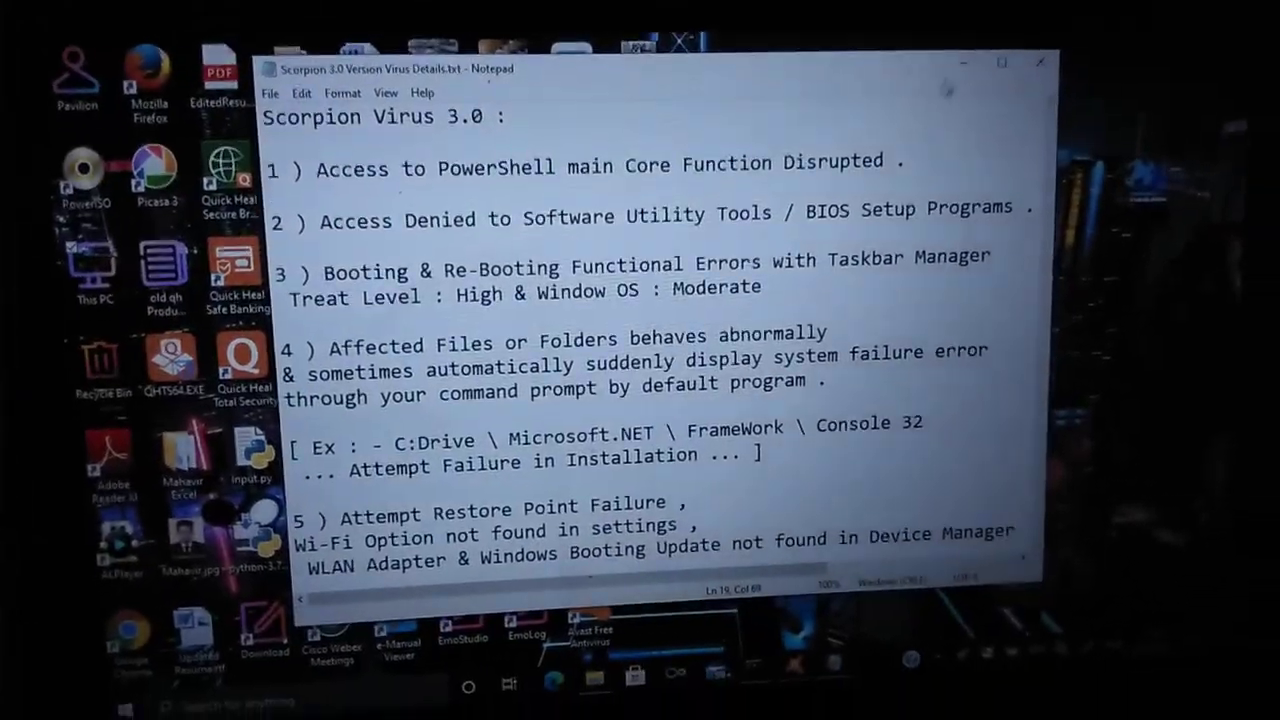
- Close the Scorpion Virus 3.0 notes in Notepad, leaving the desktop showing
click(1034, 58)
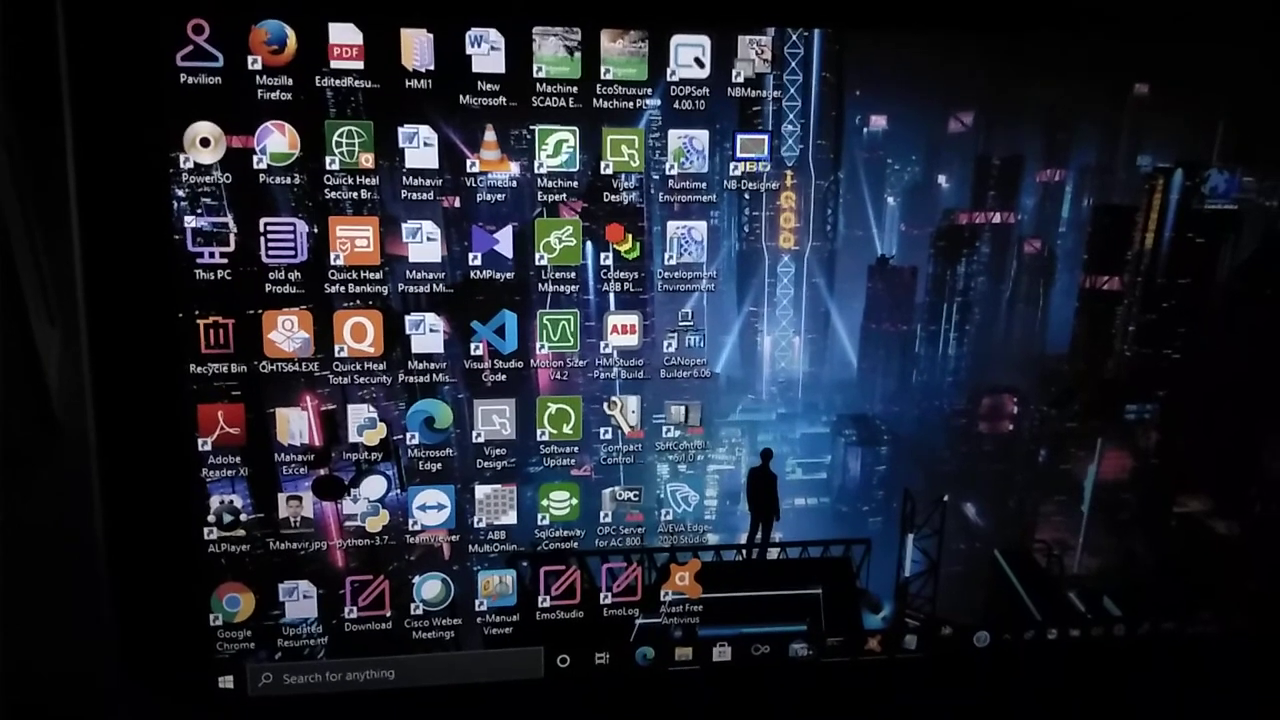
- Open Windows Settings from the Start menu
double_click(676, 590)
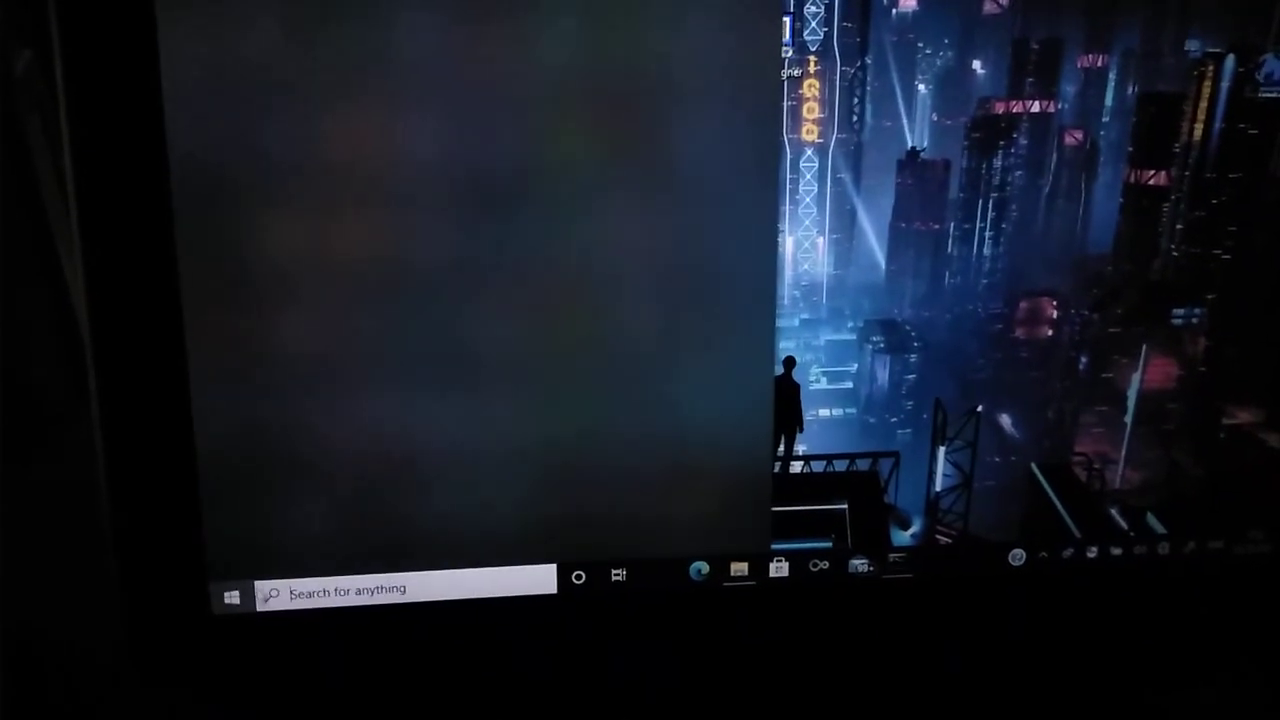
click(240, 596)
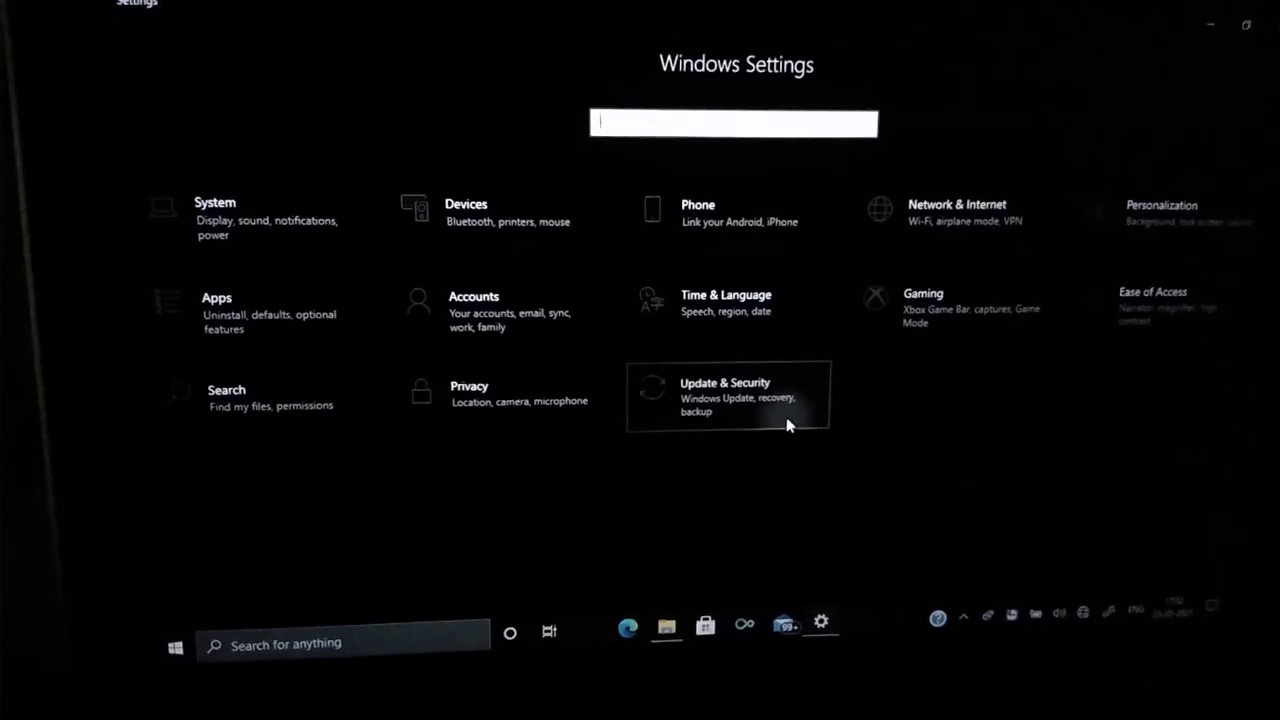
- Go to the Update & Security section of Windows Settings
click(730, 390)
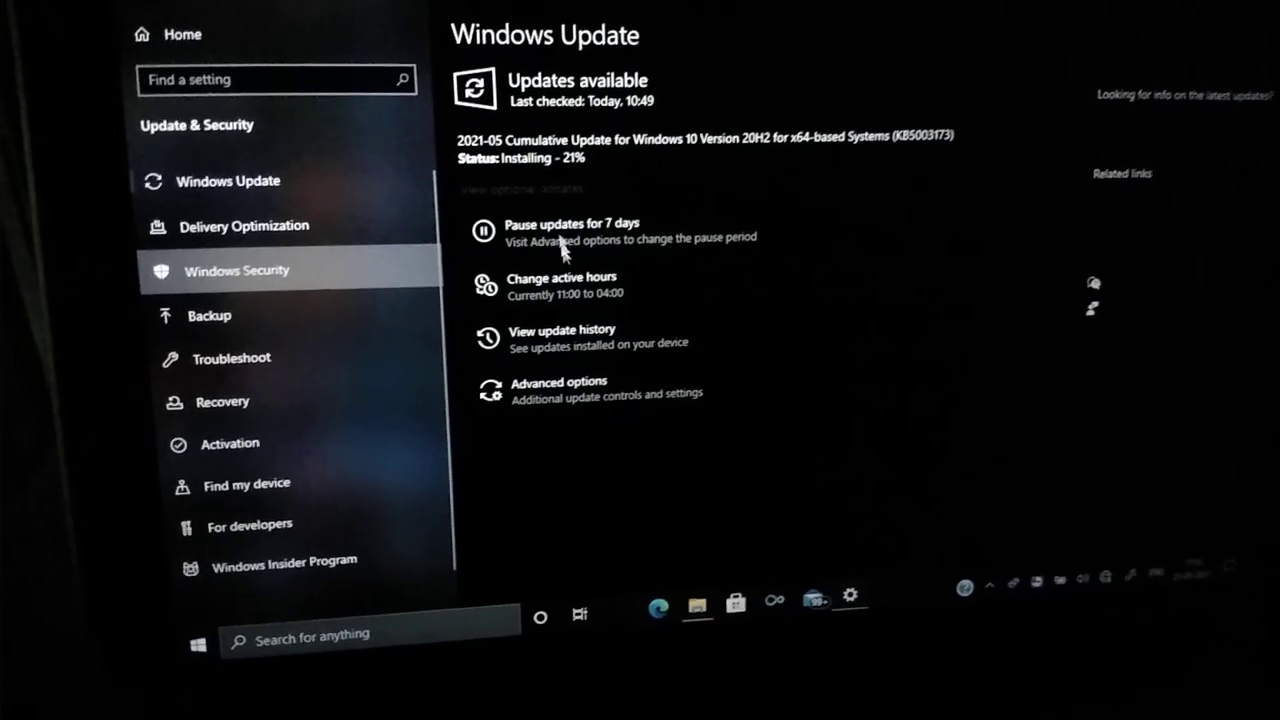
- Leave the installing Windows Update page for the Windows Security settings page
click(236, 270)
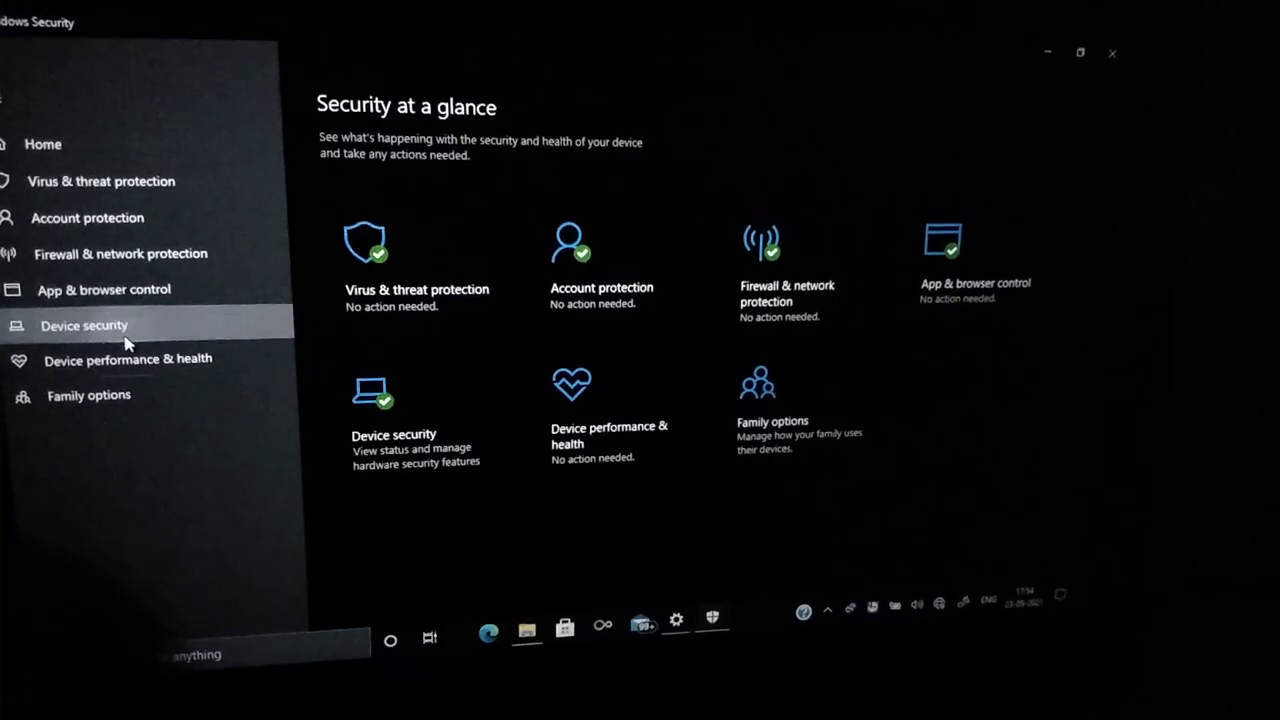
- Review Device security and Device performance & health, then close Windows Security
click(84, 324)
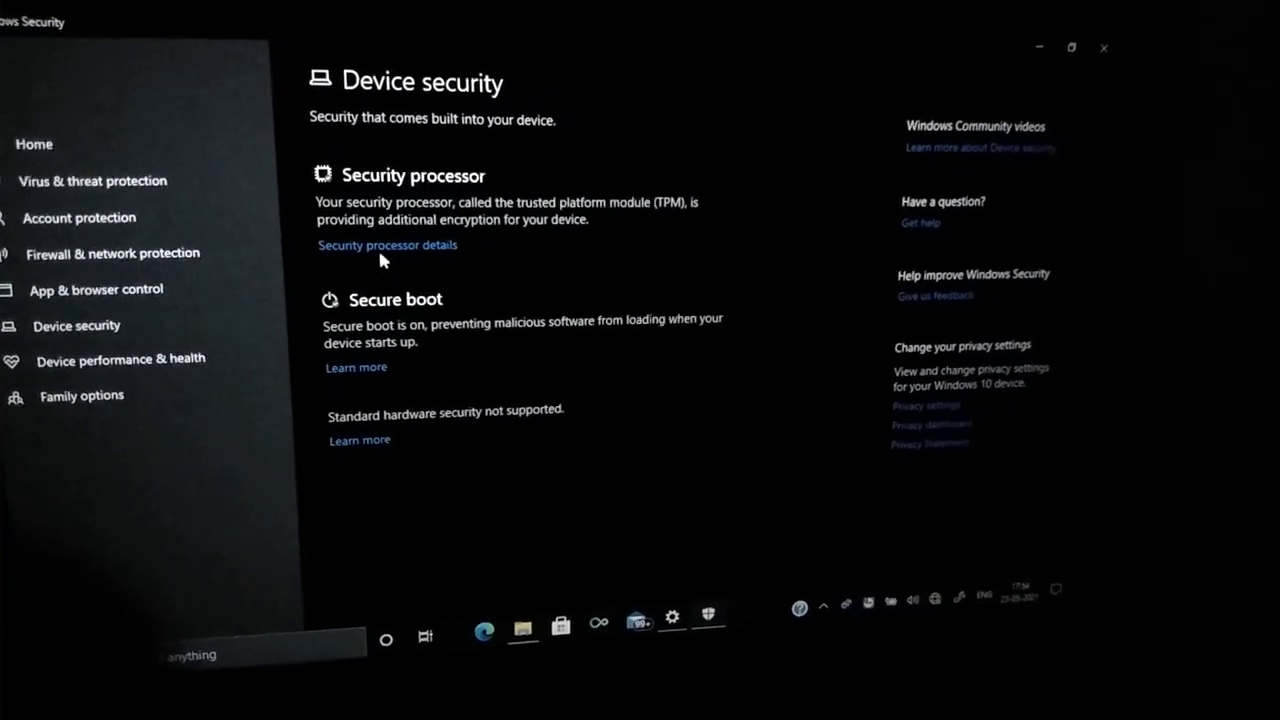
click(388, 244)
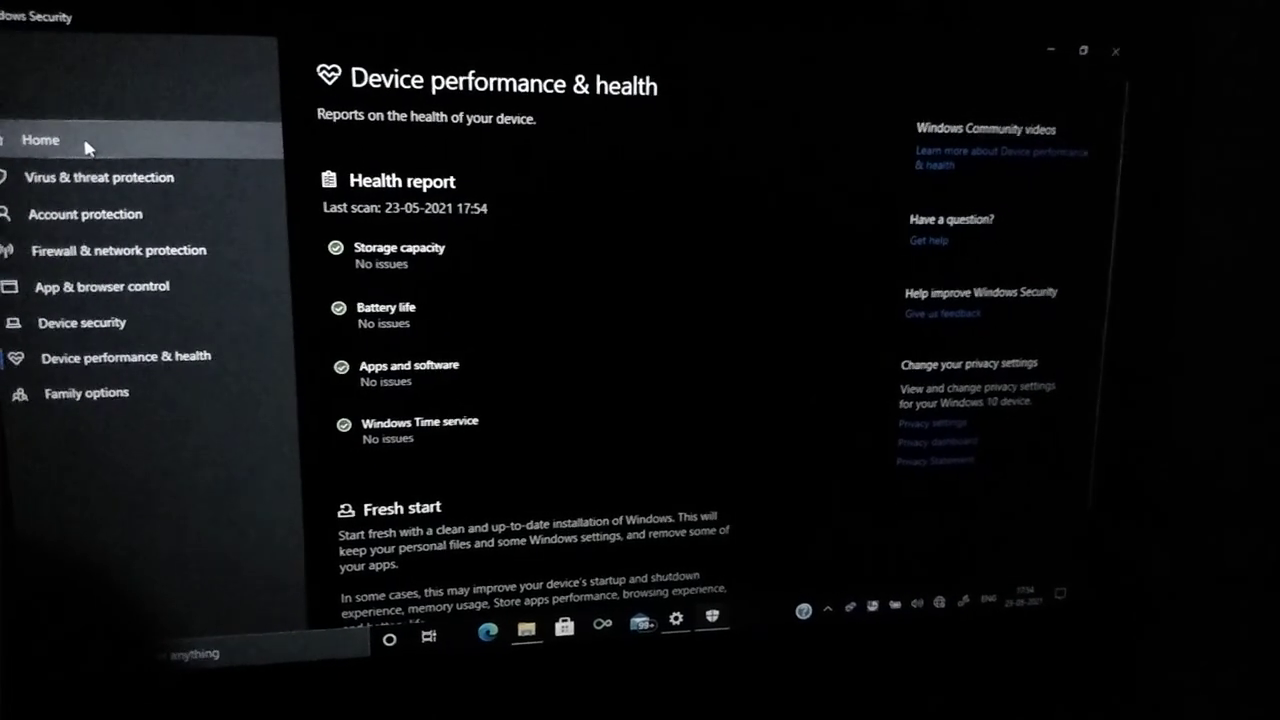
click(40, 140)
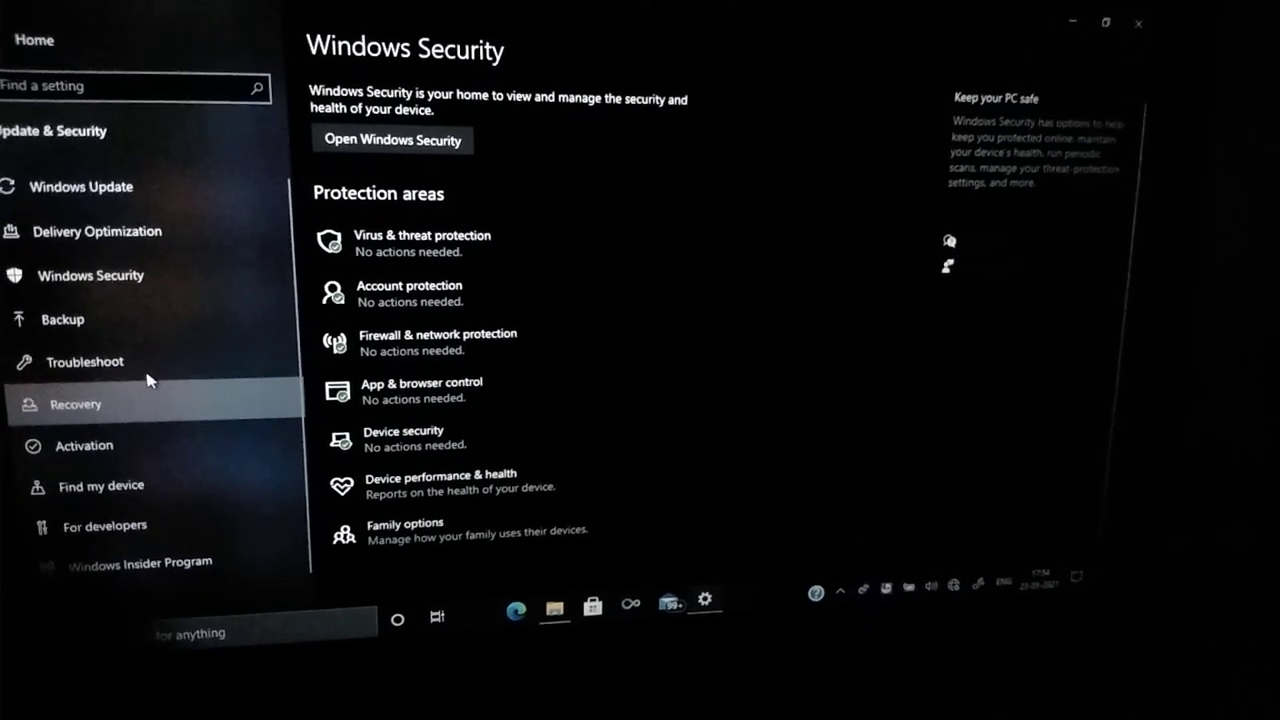
- View the Recovery and Backup pages, then return to the Settings Home
click(76, 404)
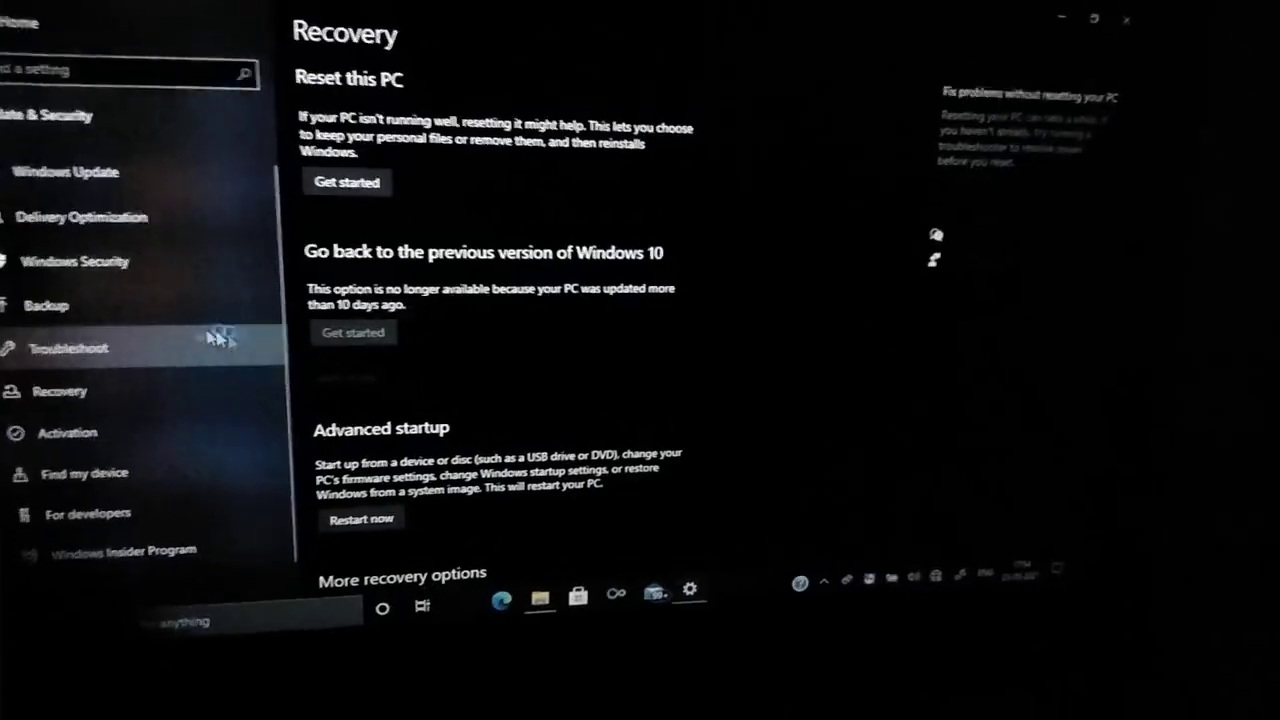
mouse_move(128, 314)
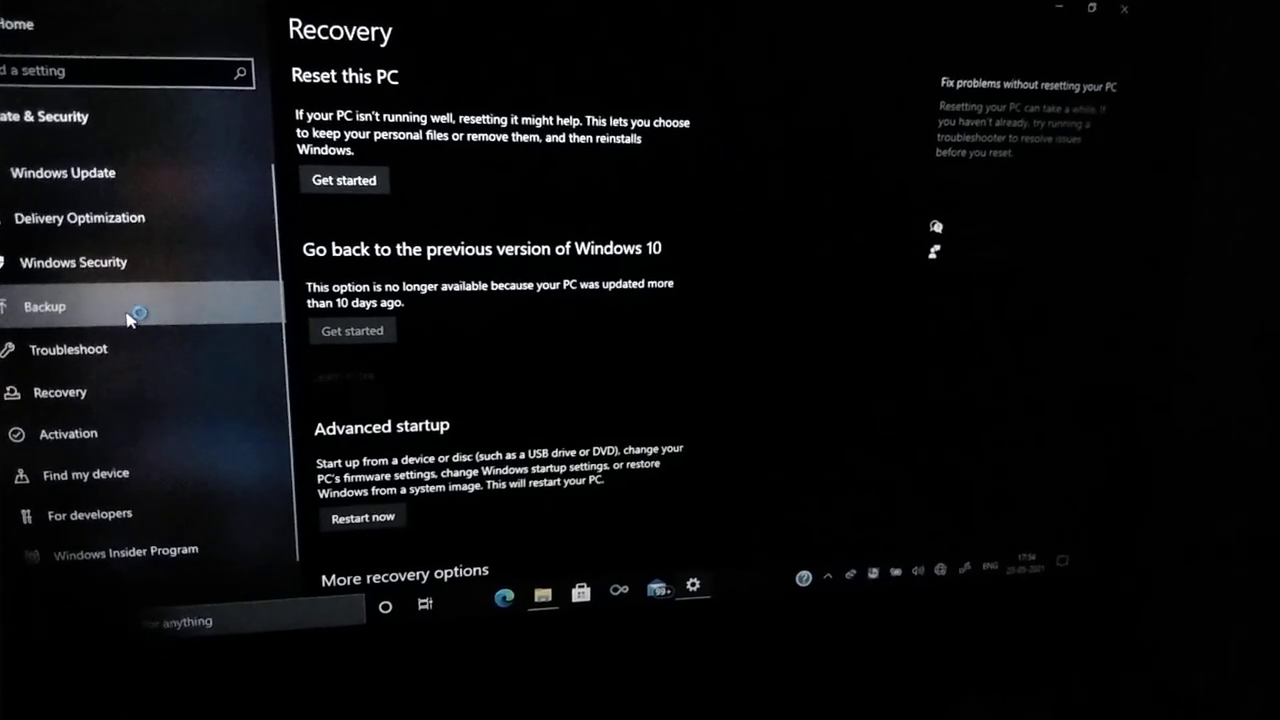
click(50, 306)
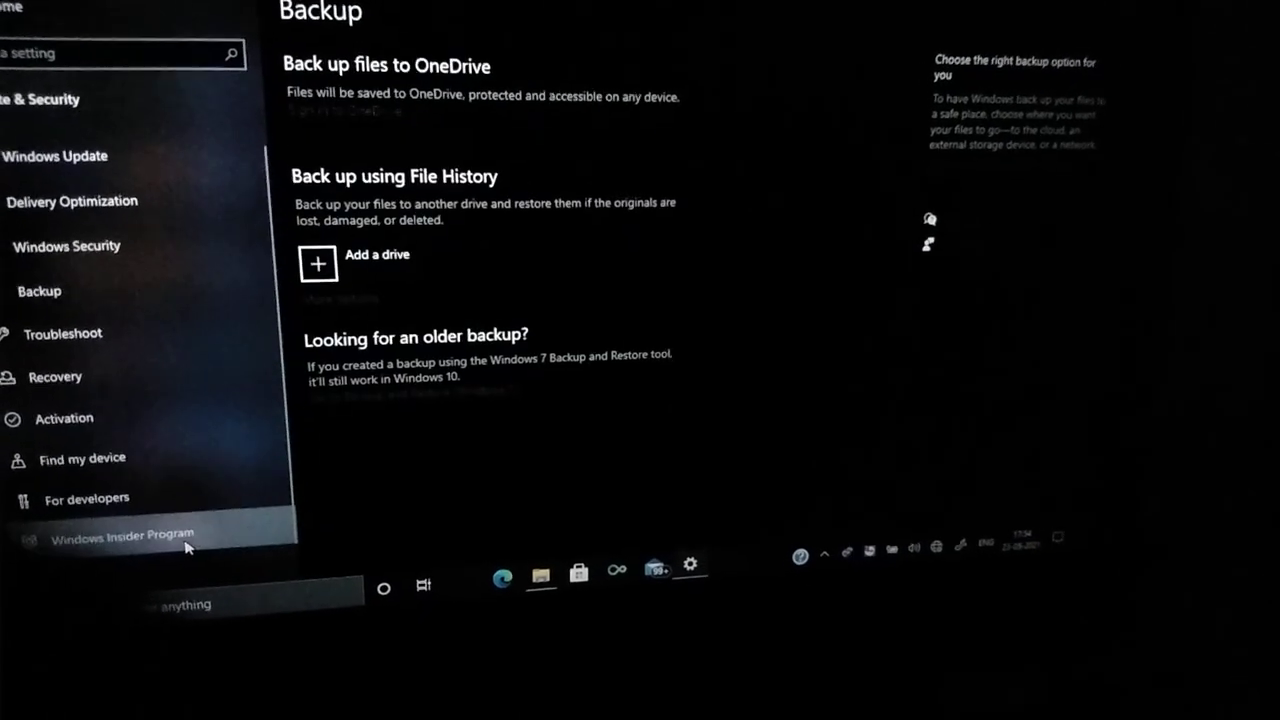
click(120, 532)
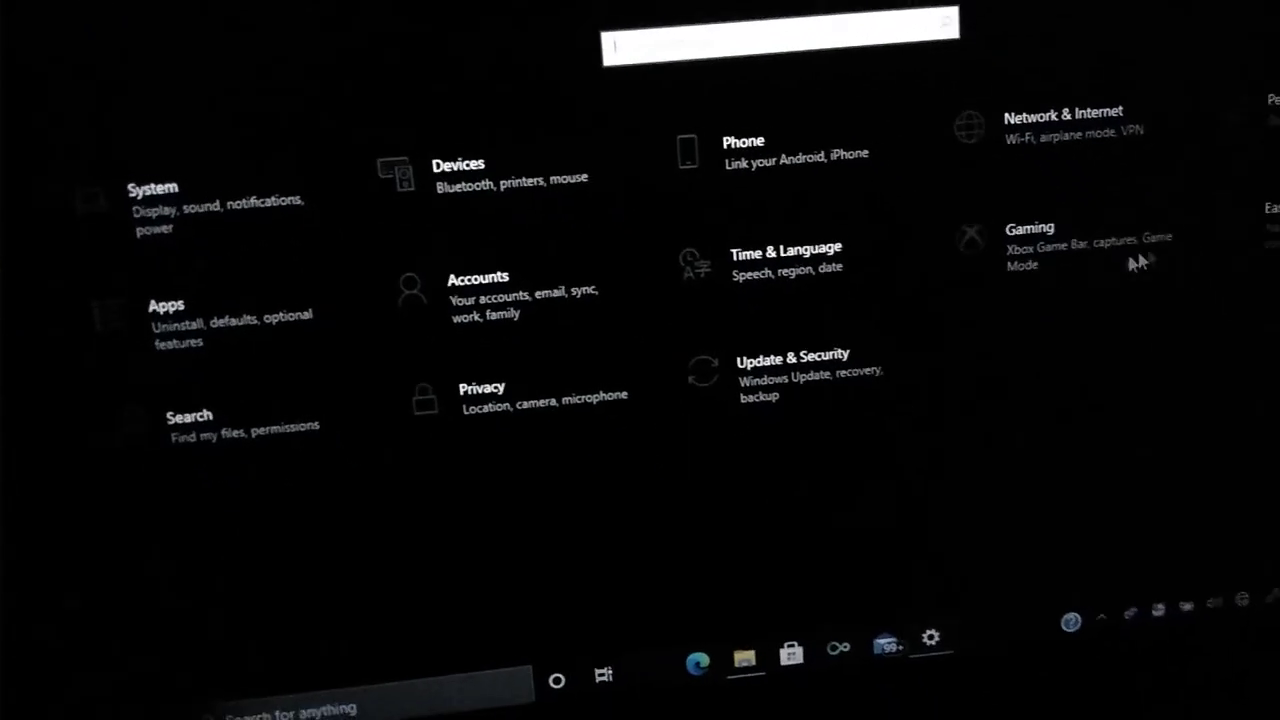
- Check Network & Internet Status, then view the Wi-Fi page down to its random hardware address option
click(1064, 112)
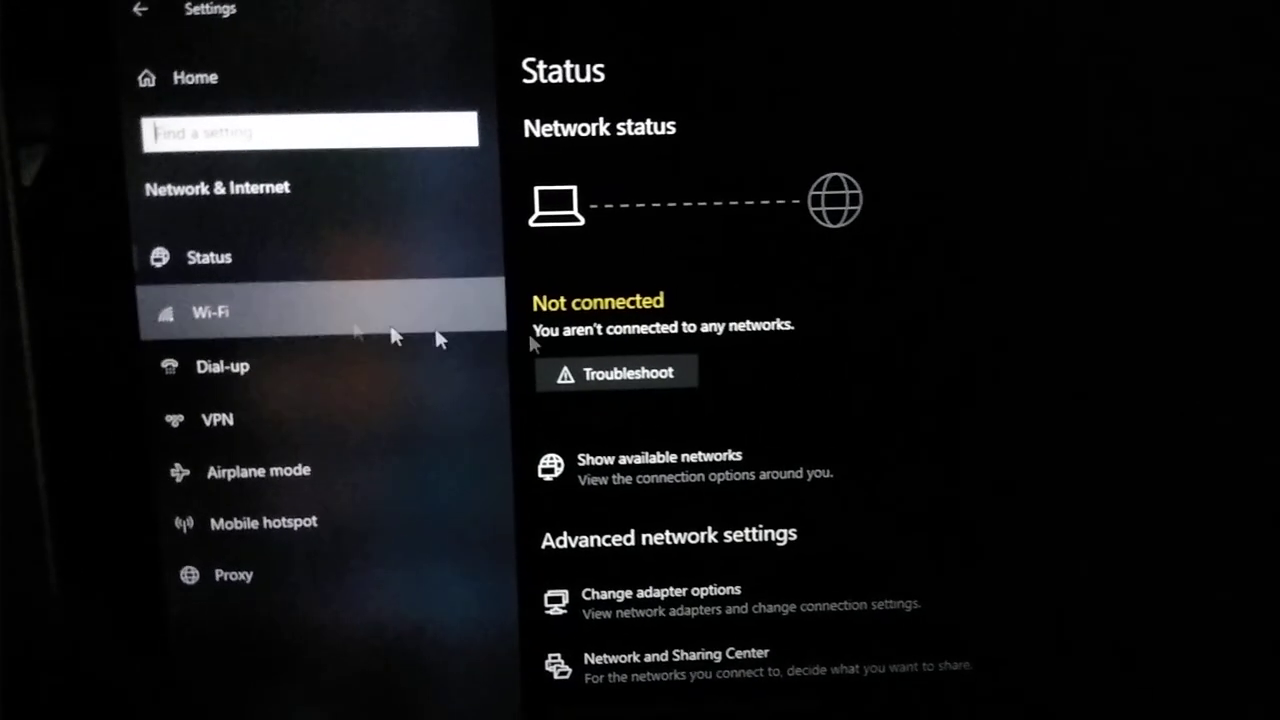
click(208, 312)
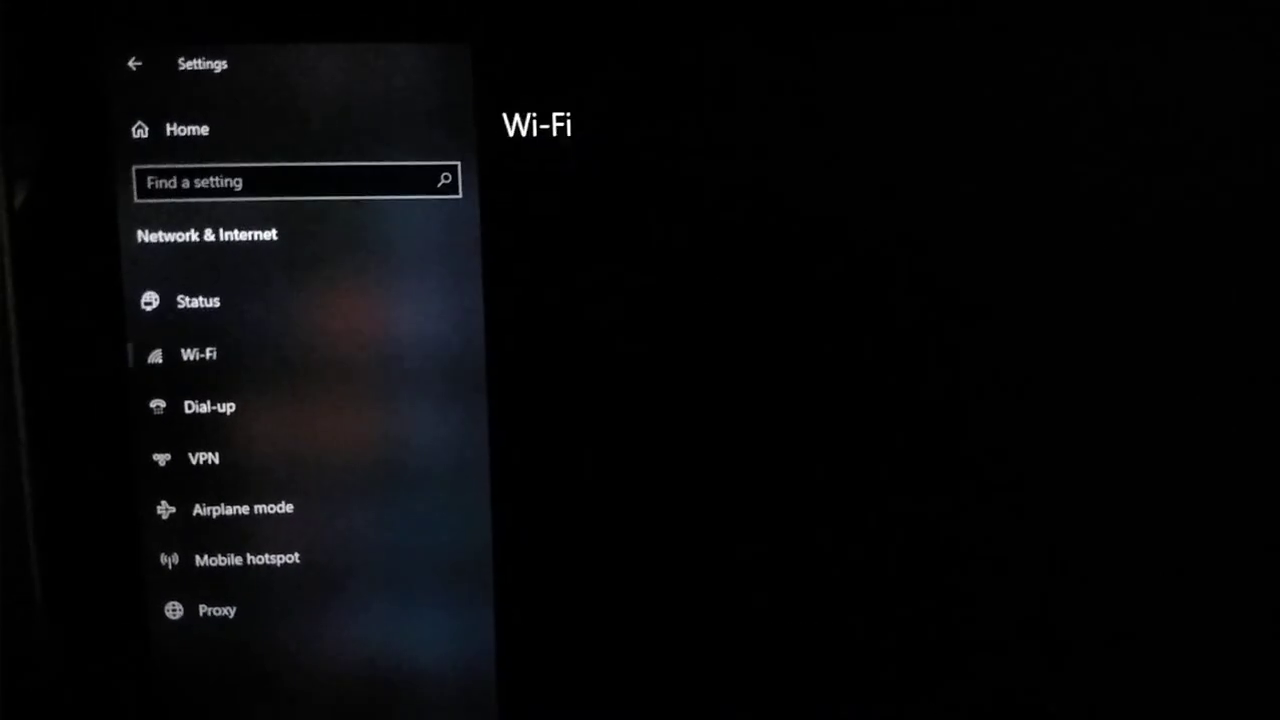
click(200, 354)
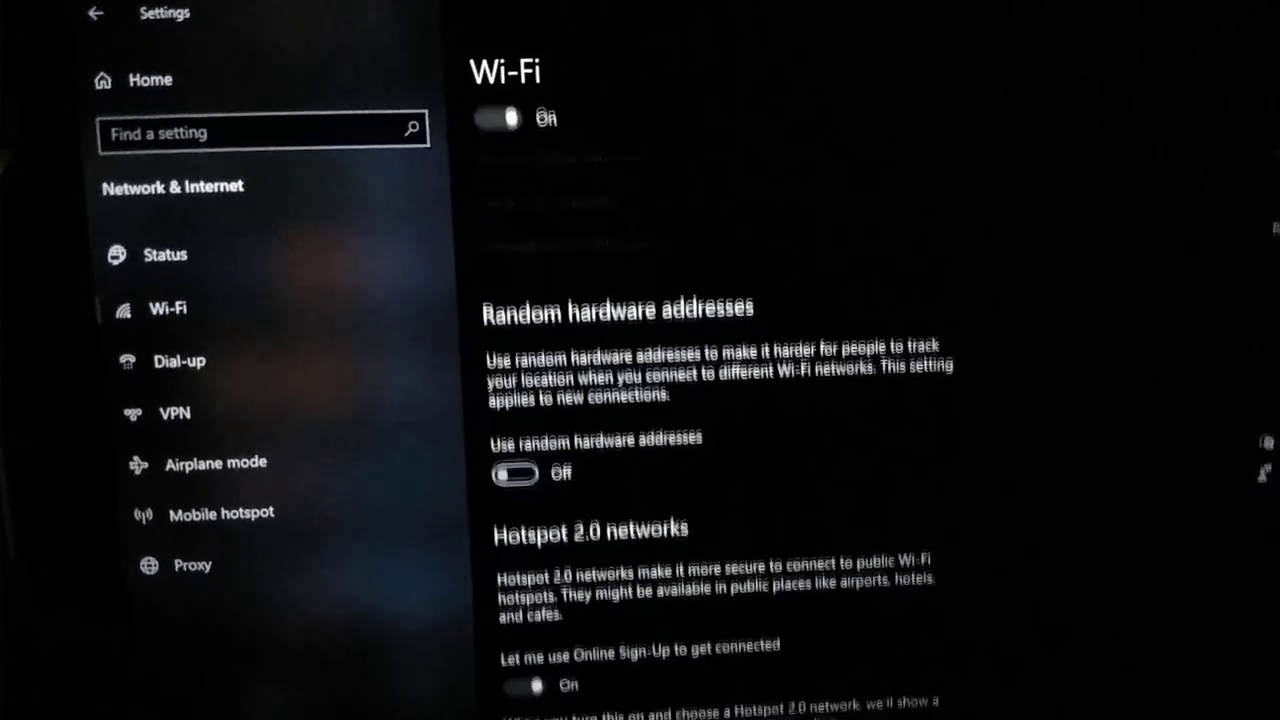
scroll(down, 3)
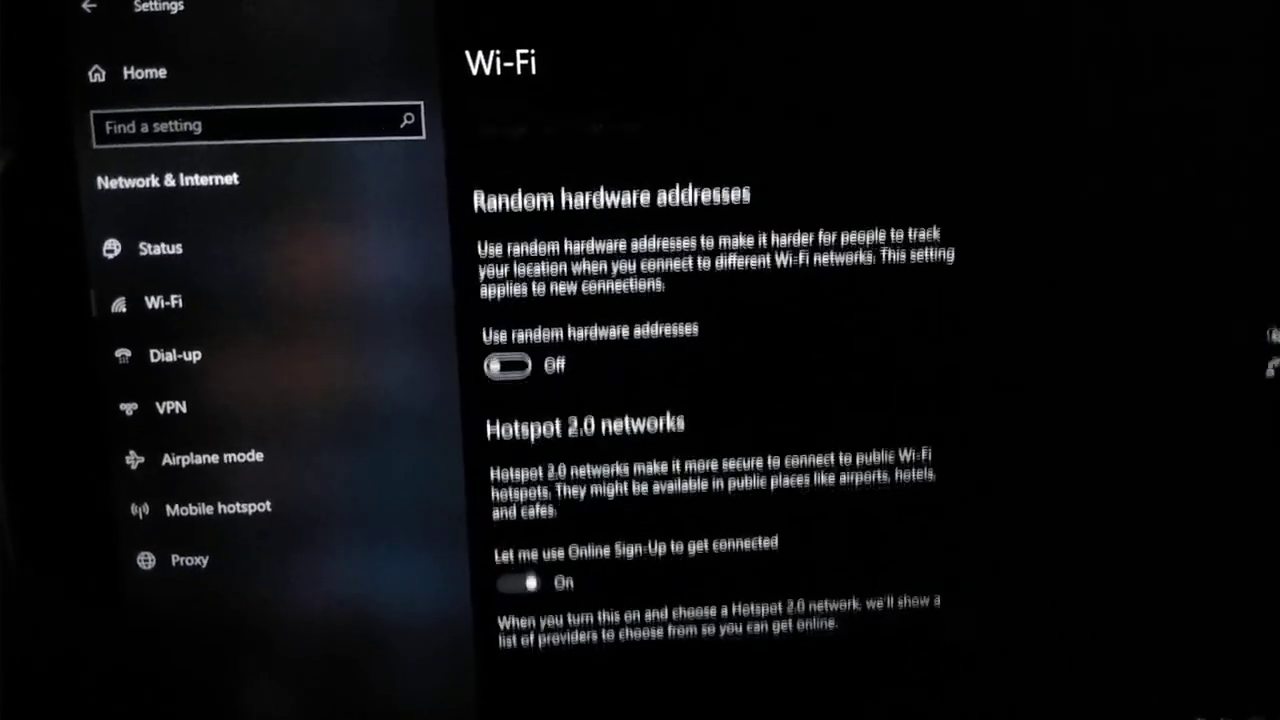